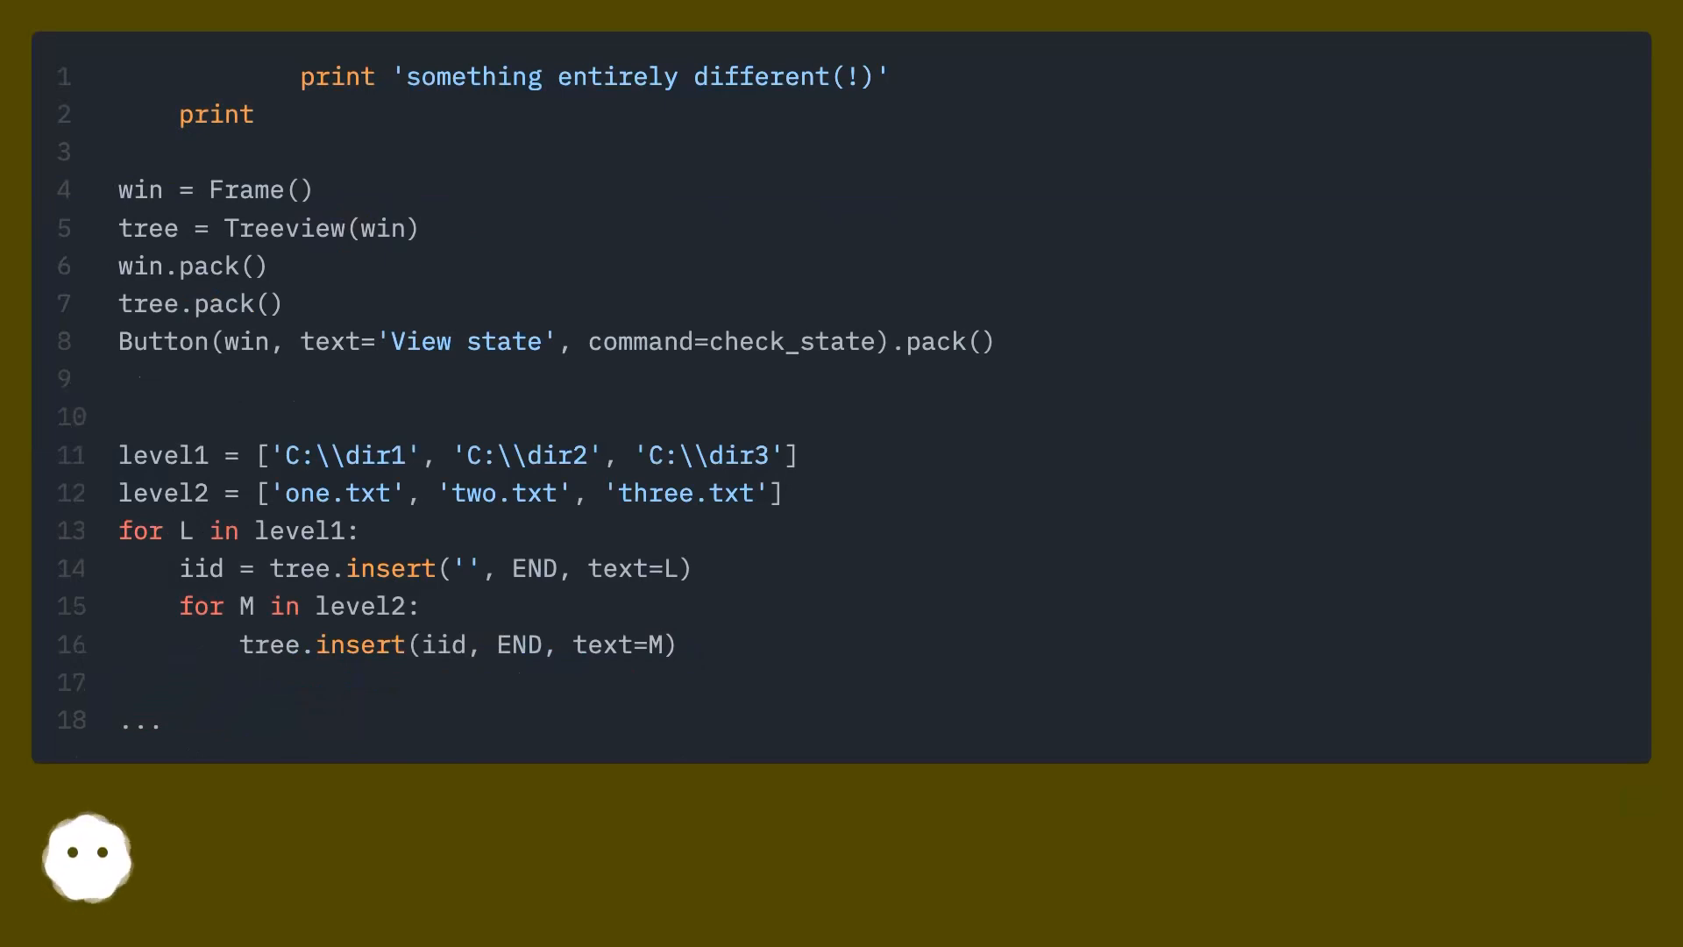
scroll("down", 3)
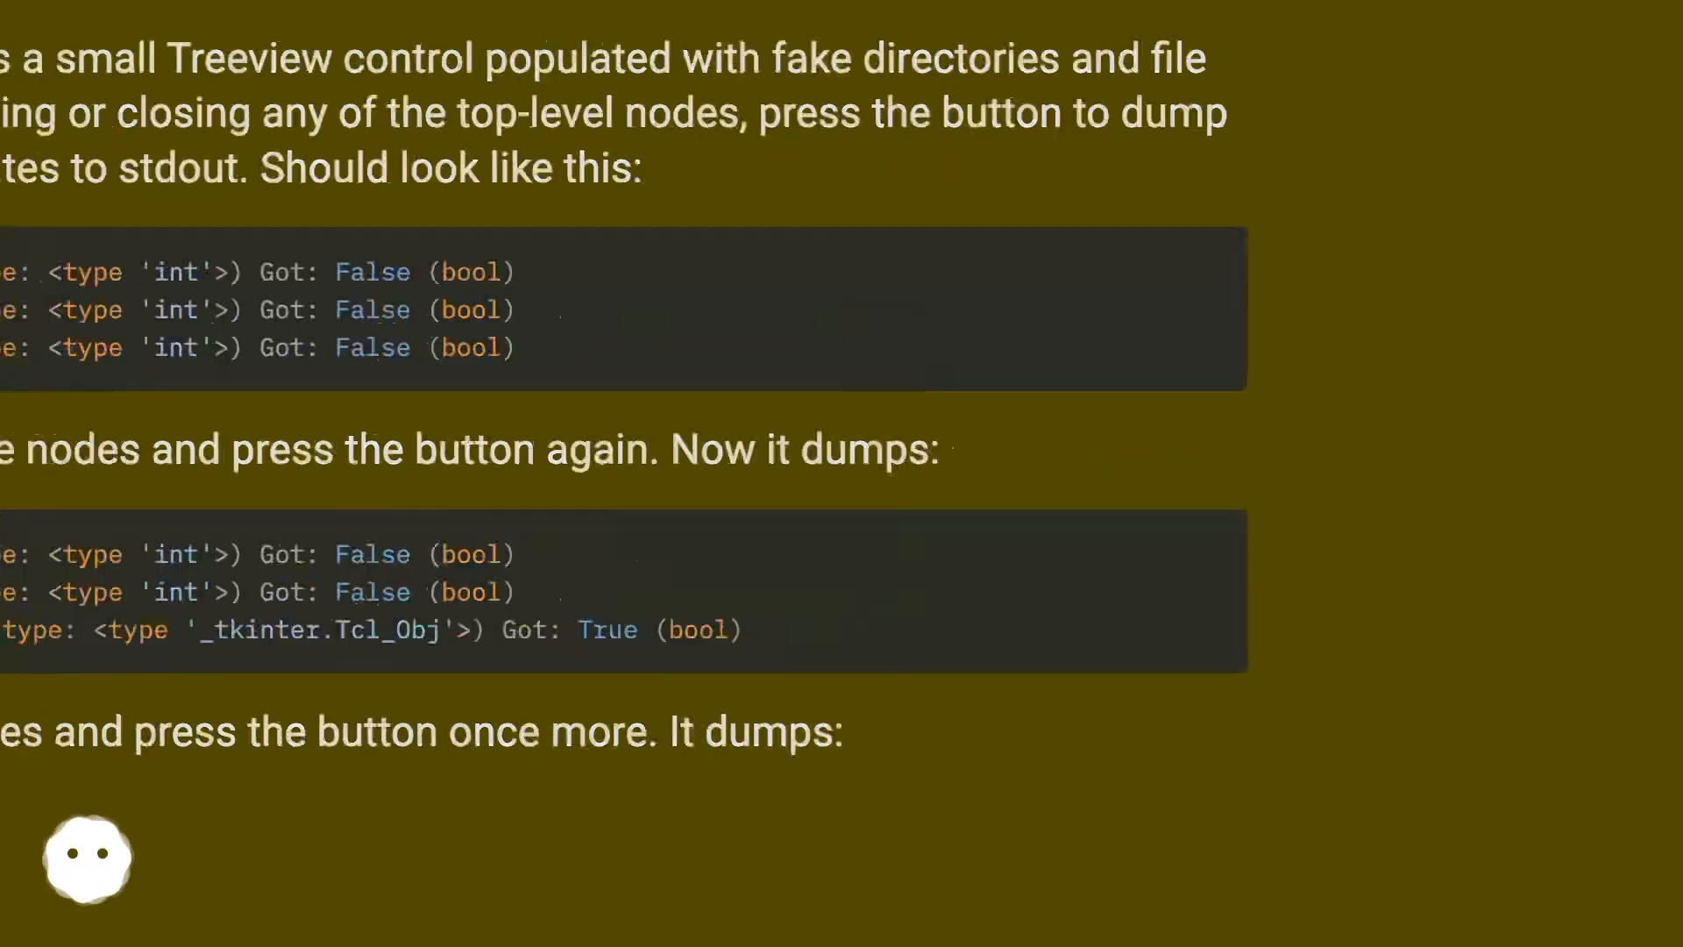
scroll("down", 3)
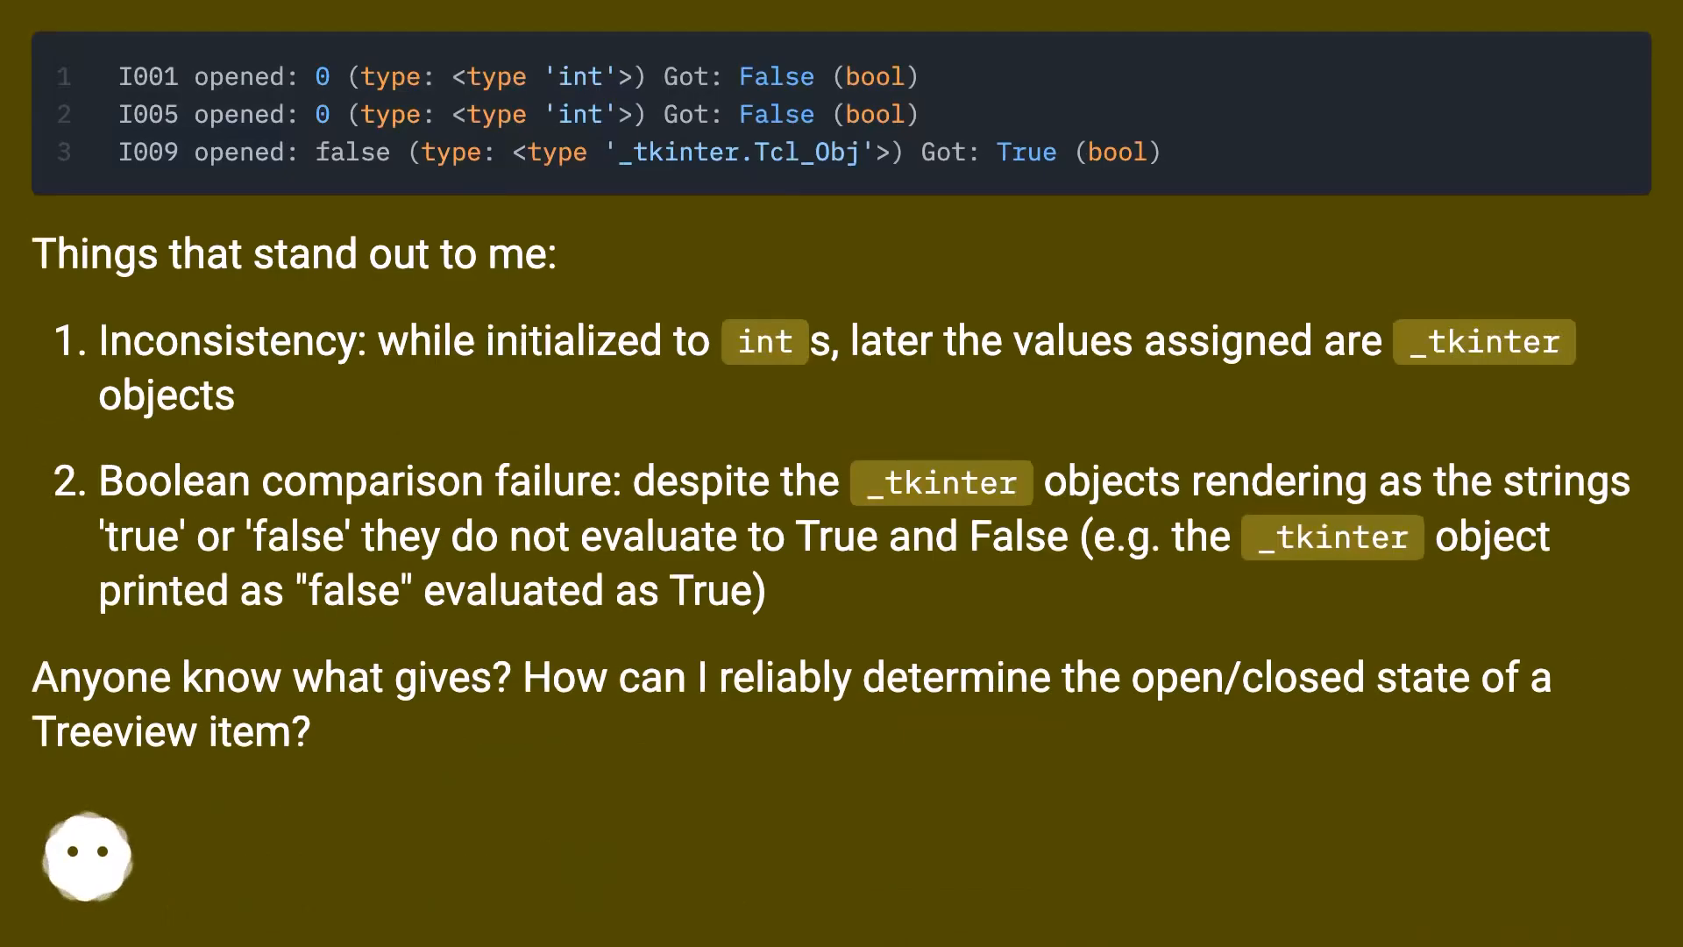